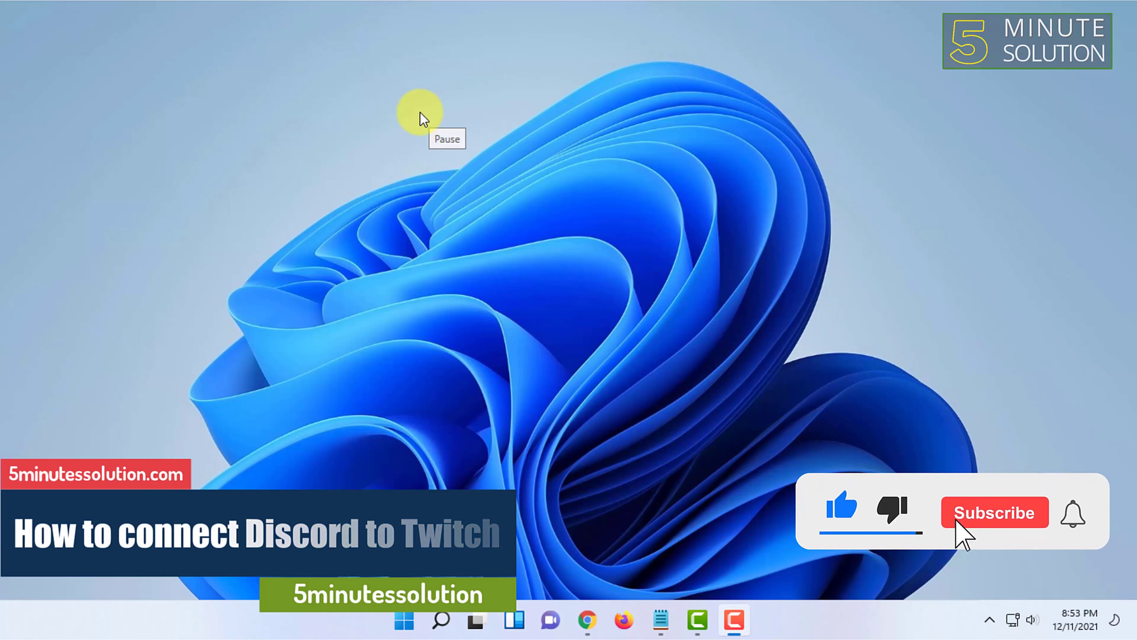
# Restore the Chrome window showing the Twitch home page from the taskbar
pyautogui.click(996, 512)
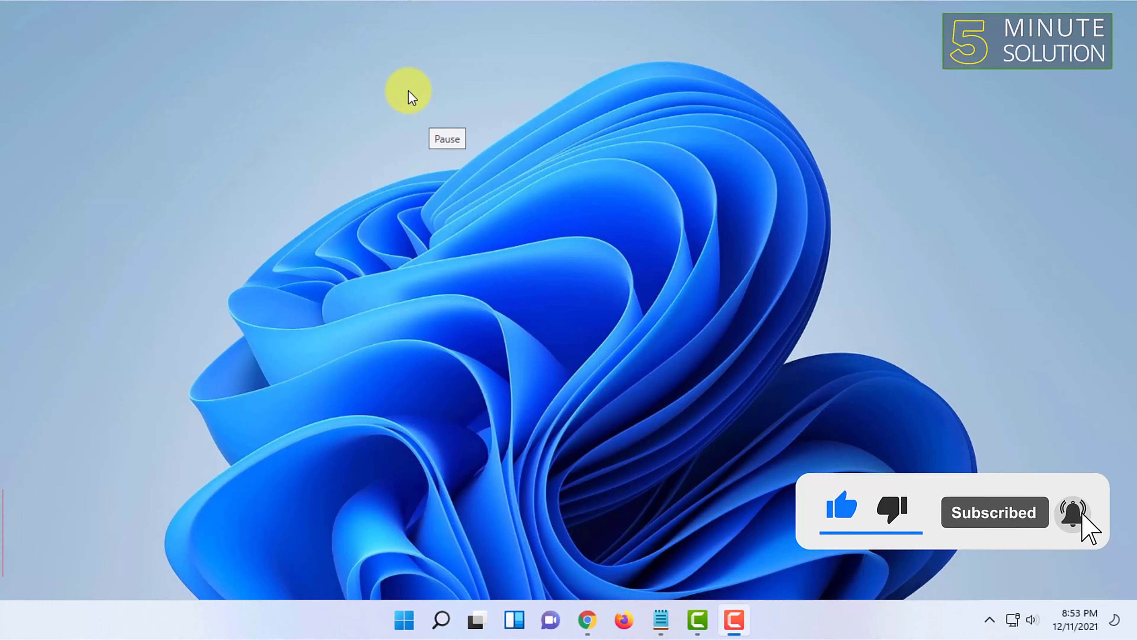
pyautogui.moveTo(586, 622)
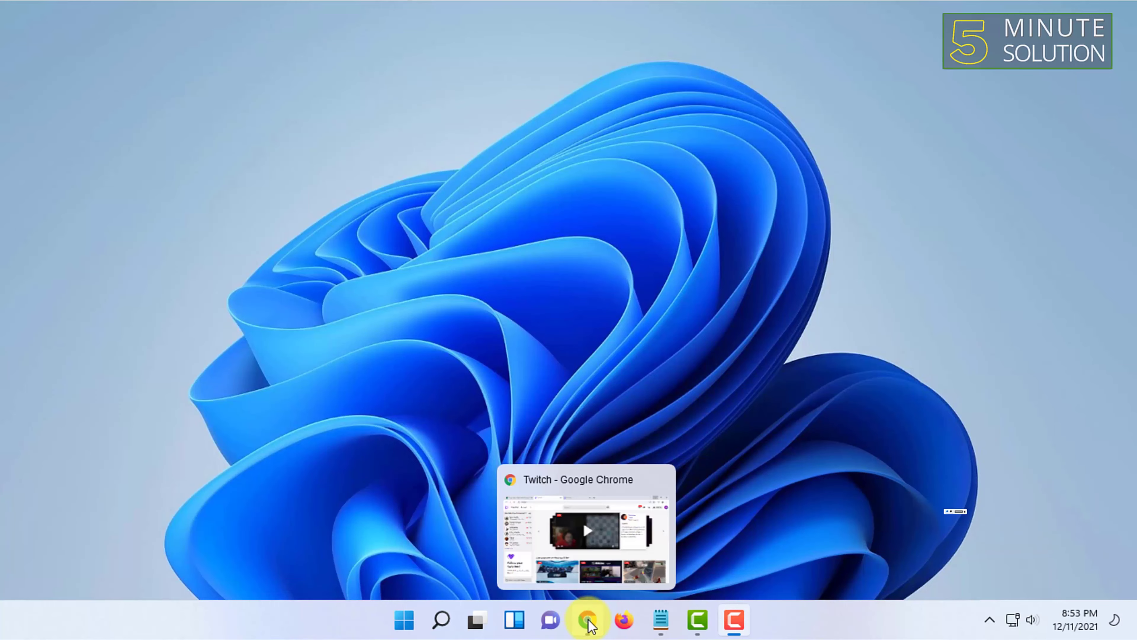
pyautogui.click(584, 620)
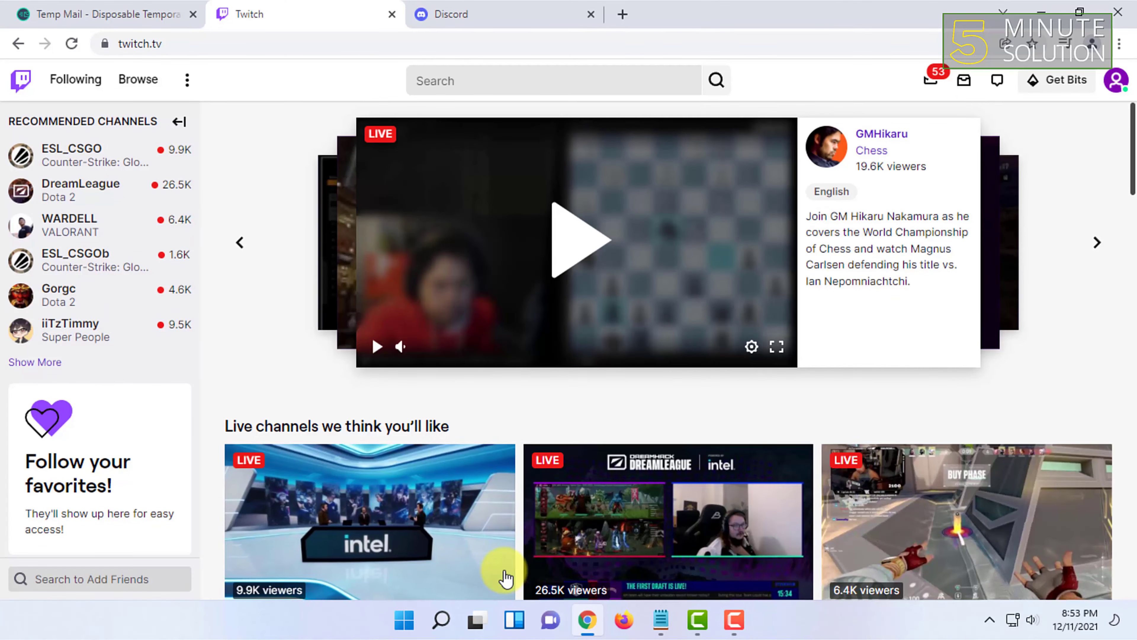
pyautogui.moveTo(695, 178)
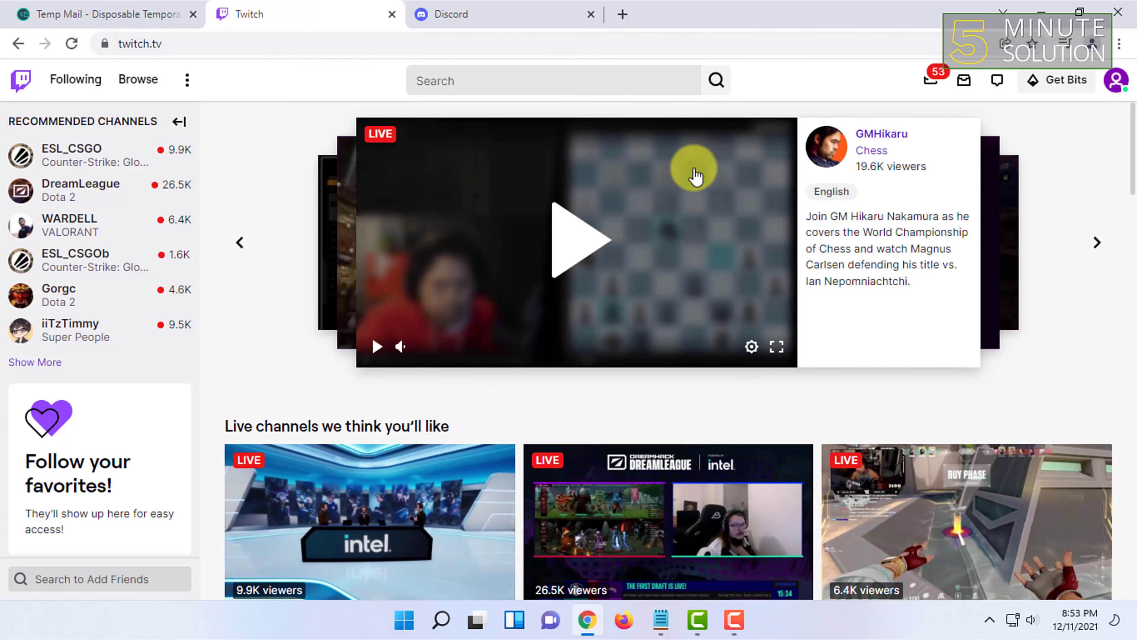
pyautogui.moveTo(1093, 82)
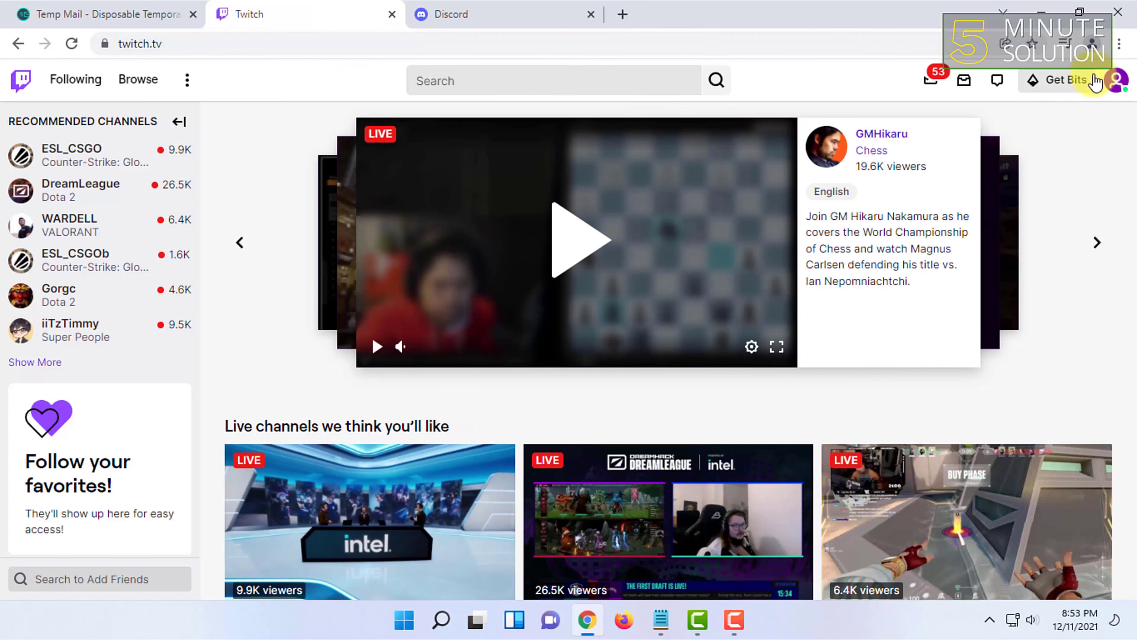
# Switch to the Discord browser tab showing the Friends page
pyautogui.click(451, 14)
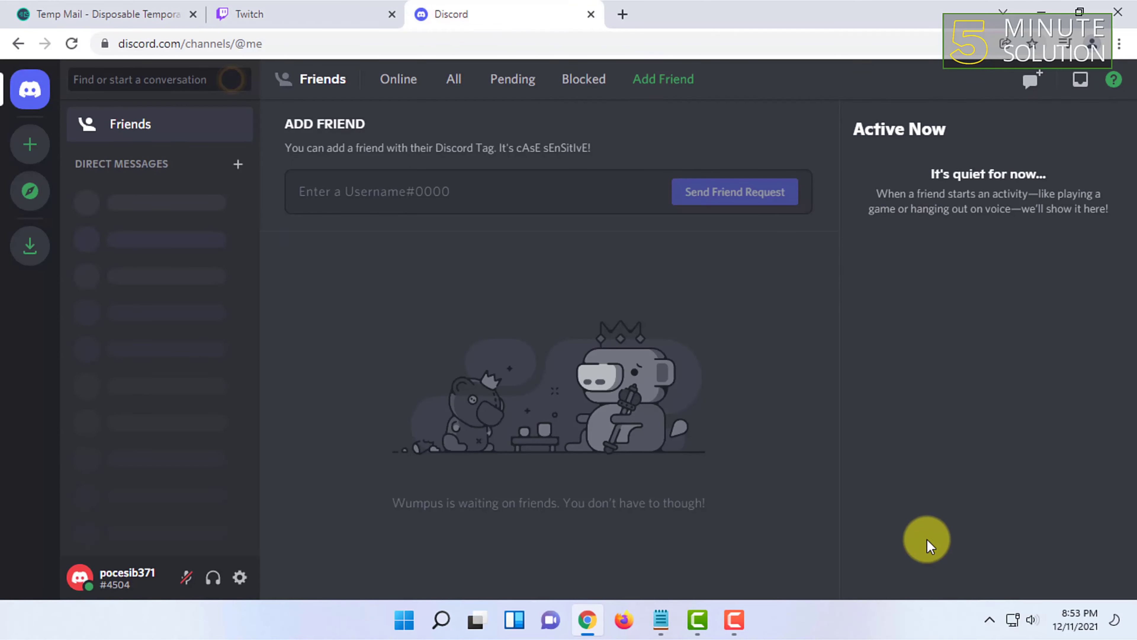
pyautogui.moveTo(792, 465)
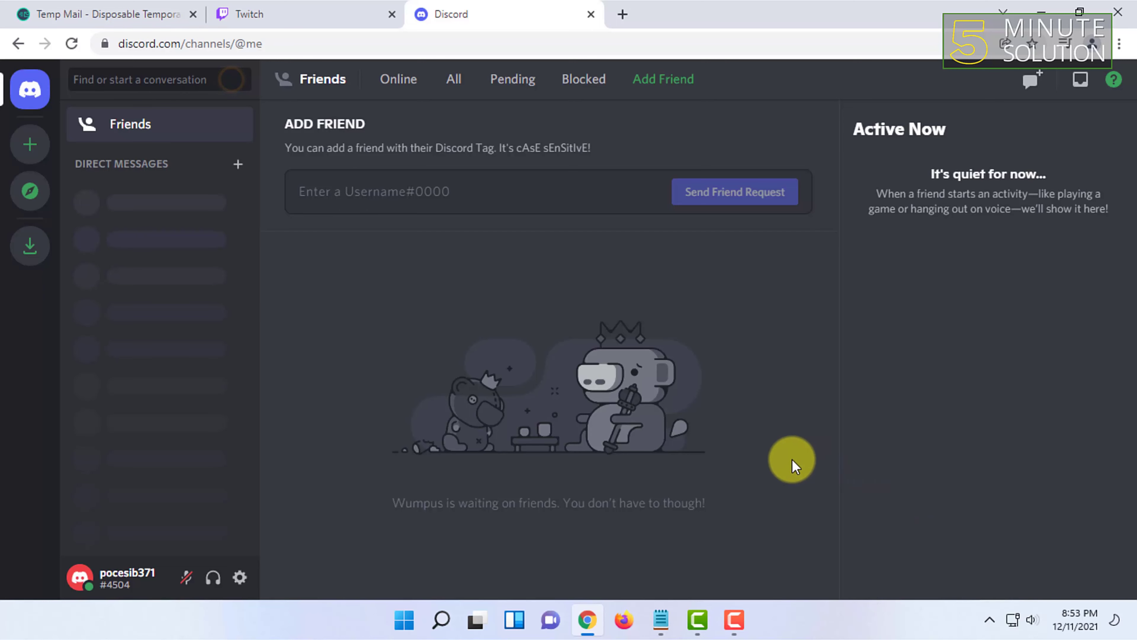
pyautogui.moveTo(276, 63)
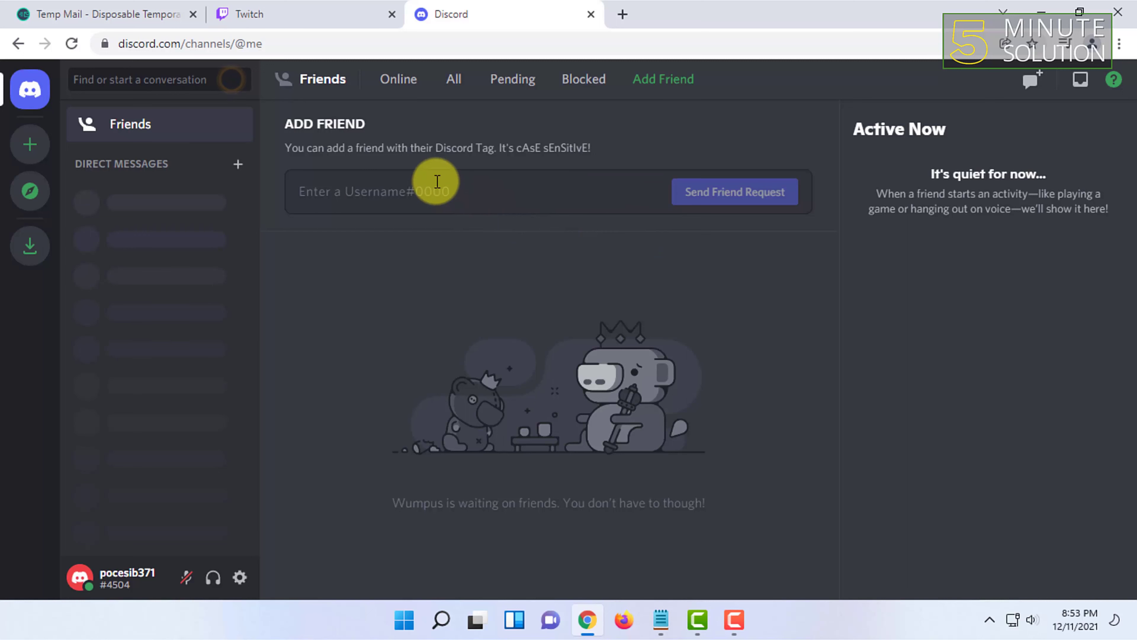
pyautogui.moveTo(416, 182)
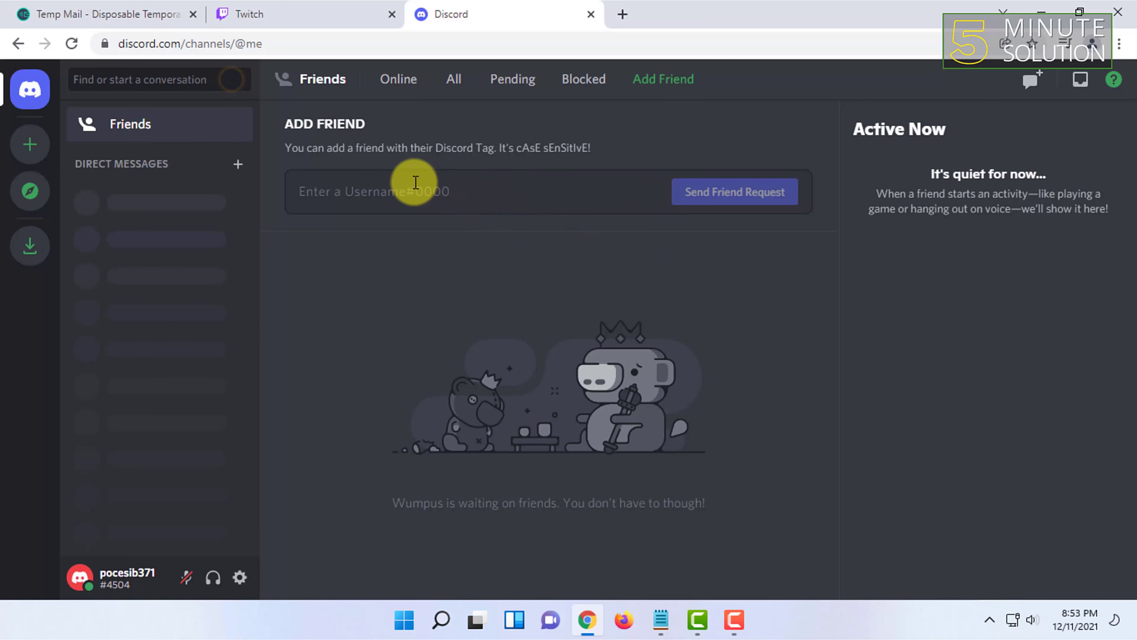
pyautogui.click(328, 15)
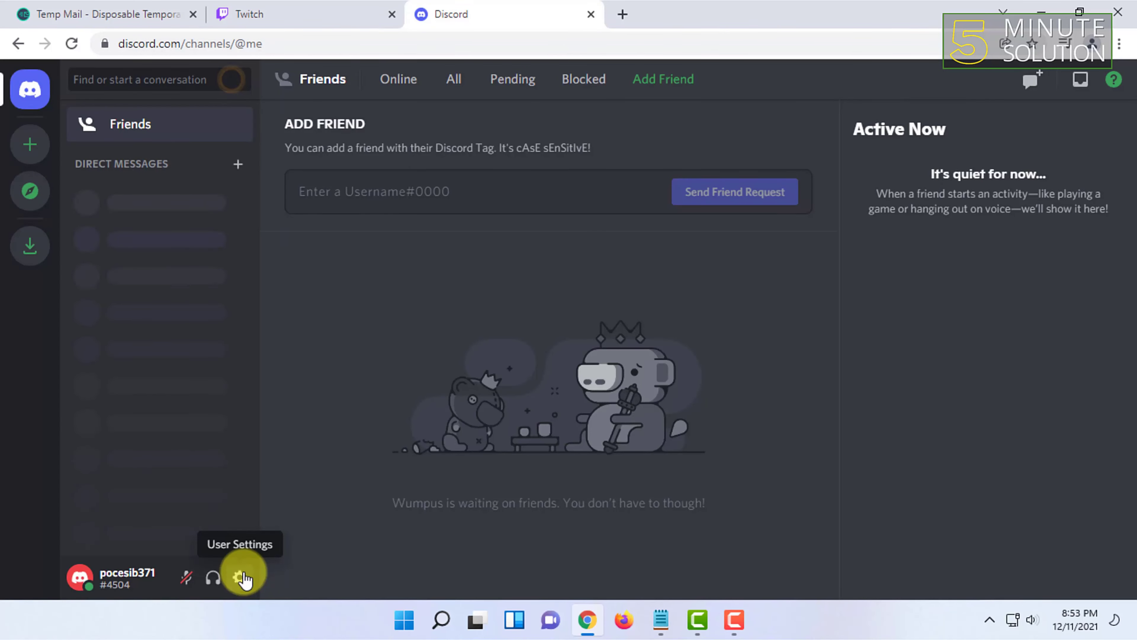
# Go to Discord User Settings > Connections, with no accounts linked yet
pyautogui.click(237, 578)
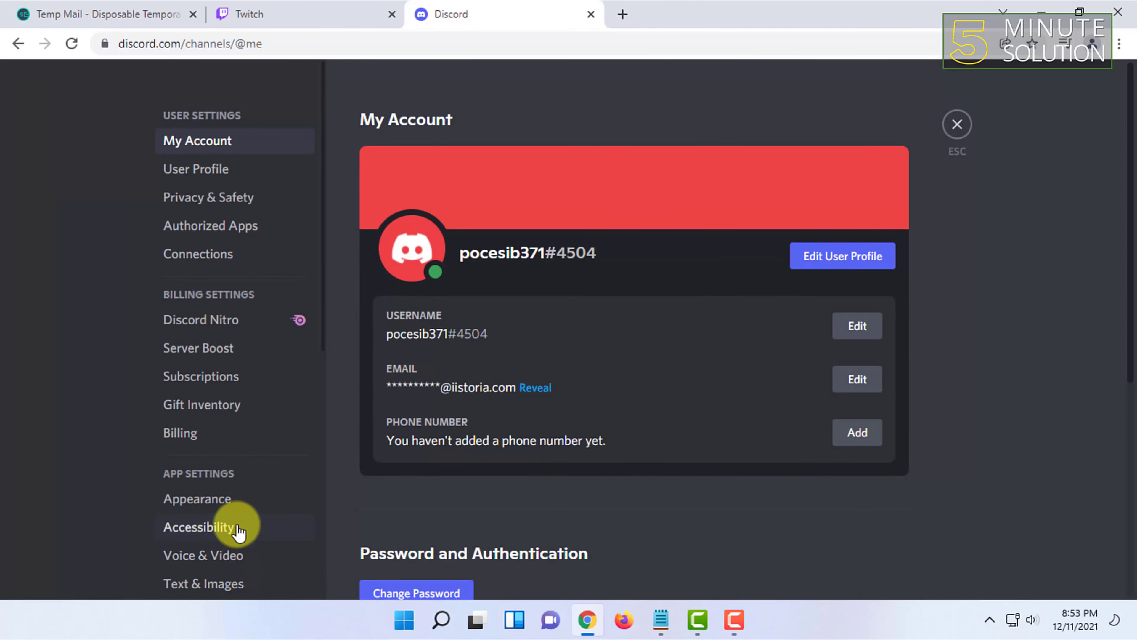
pyautogui.moveTo(238, 199)
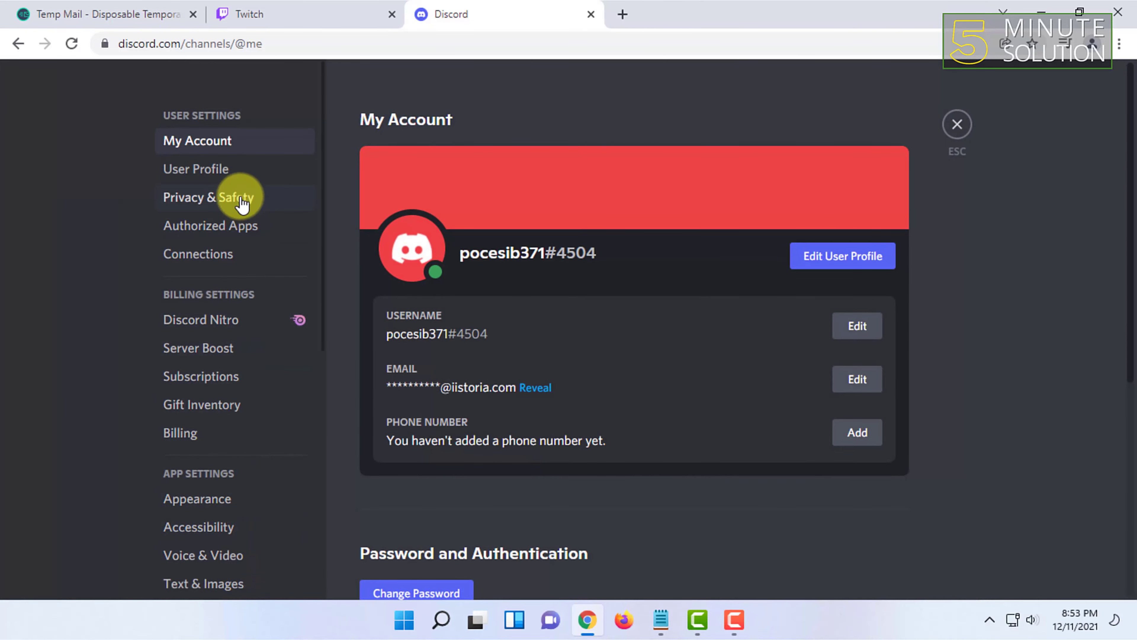
pyautogui.moveTo(196, 260)
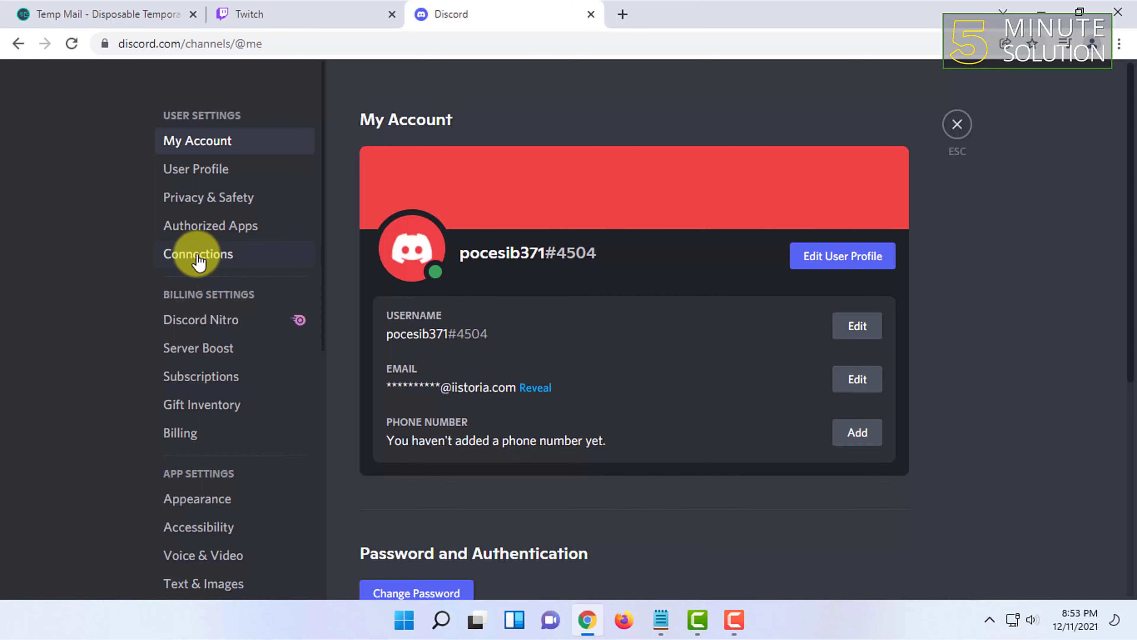
pyautogui.click(198, 254)
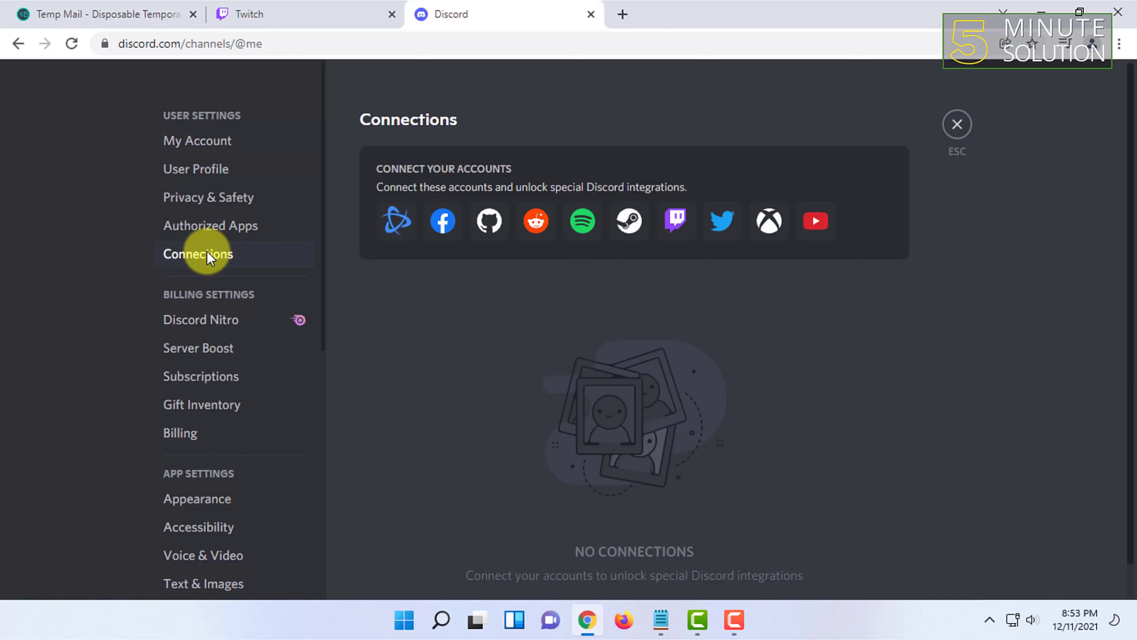
pyautogui.moveTo(675, 224)
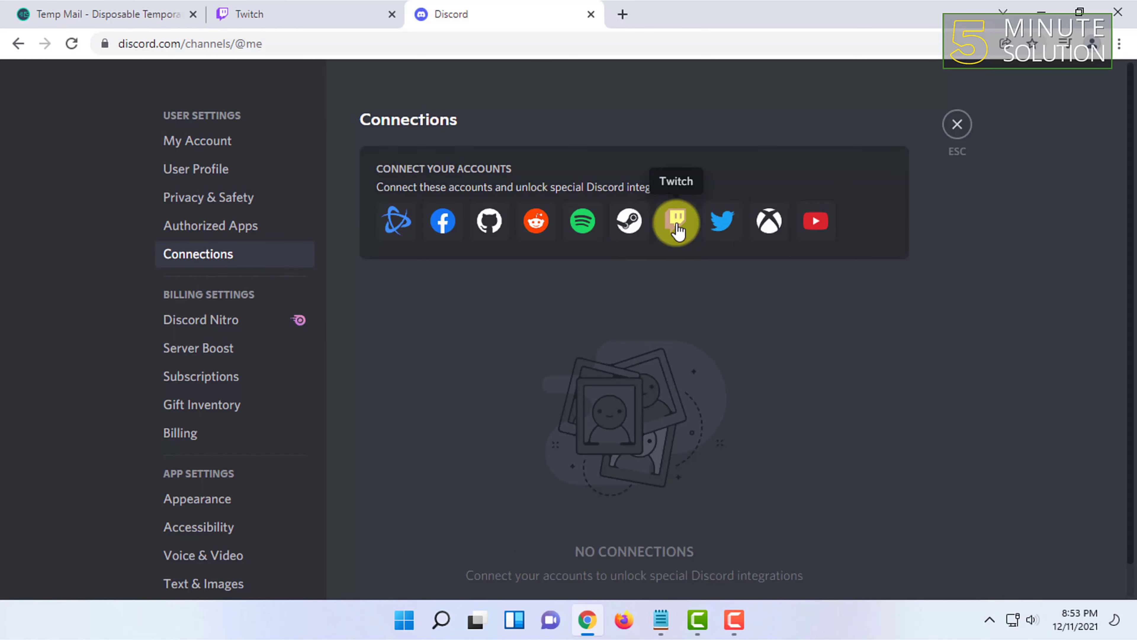
# Choose Twitch from Connections and authorize Discord to access the Twitch account
pyautogui.click(676, 222)
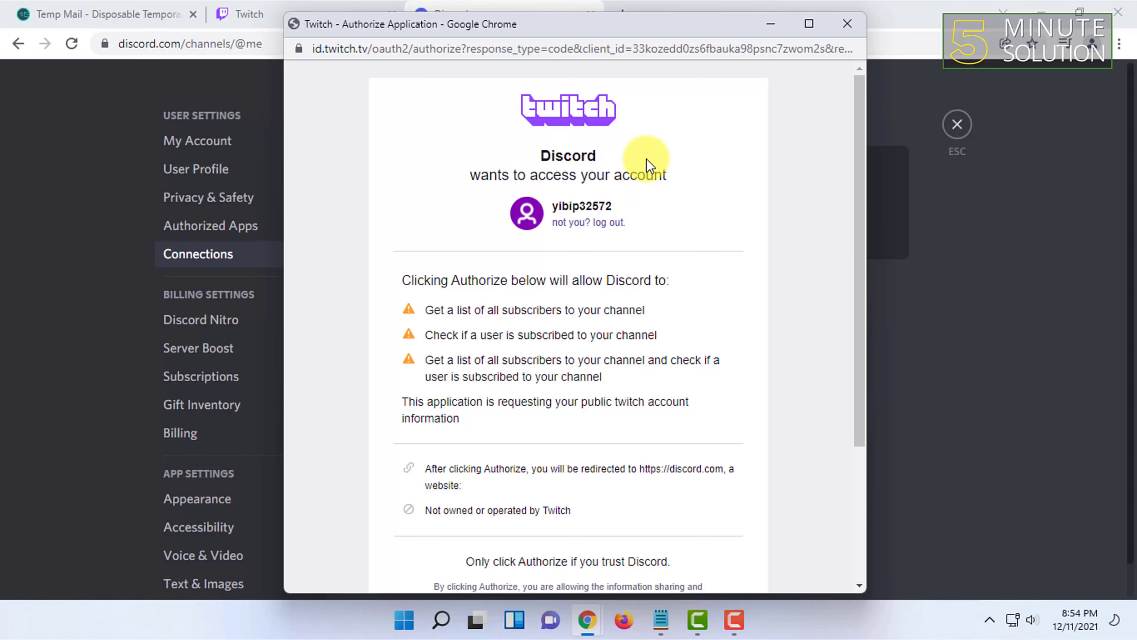
pyautogui.moveTo(564, 208)
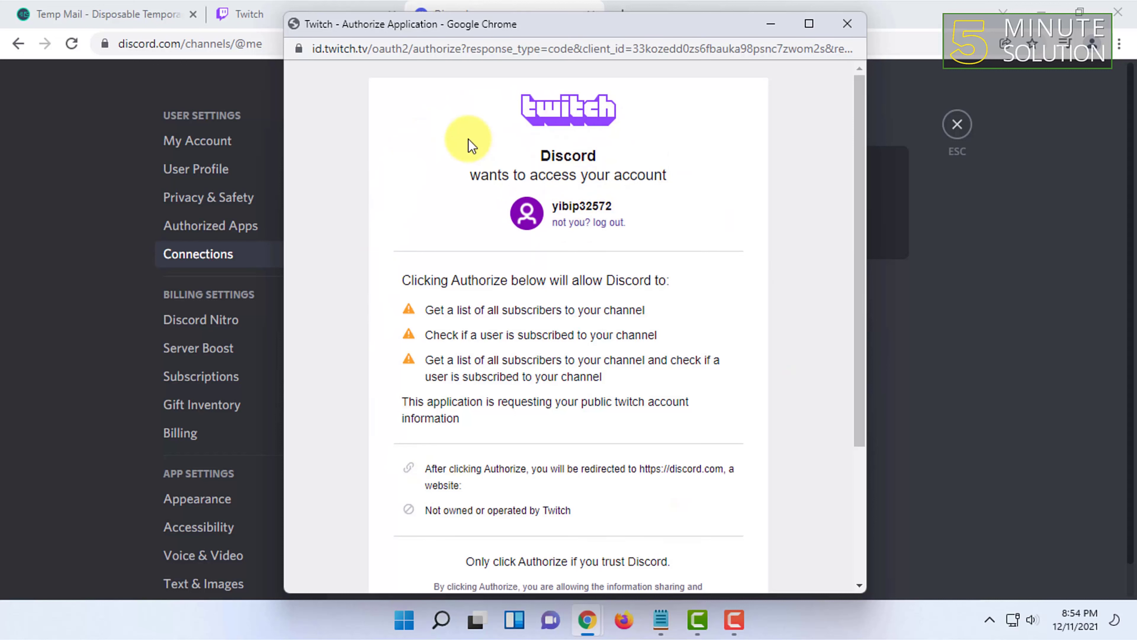
pyautogui.moveTo(722, 266)
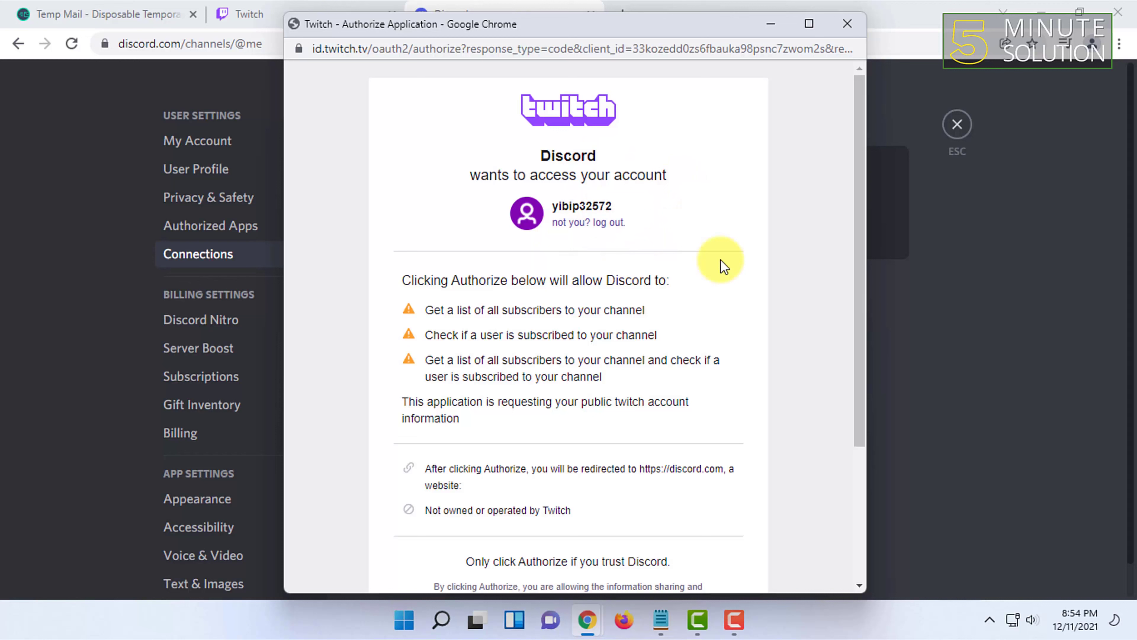
pyautogui.scroll(-3)
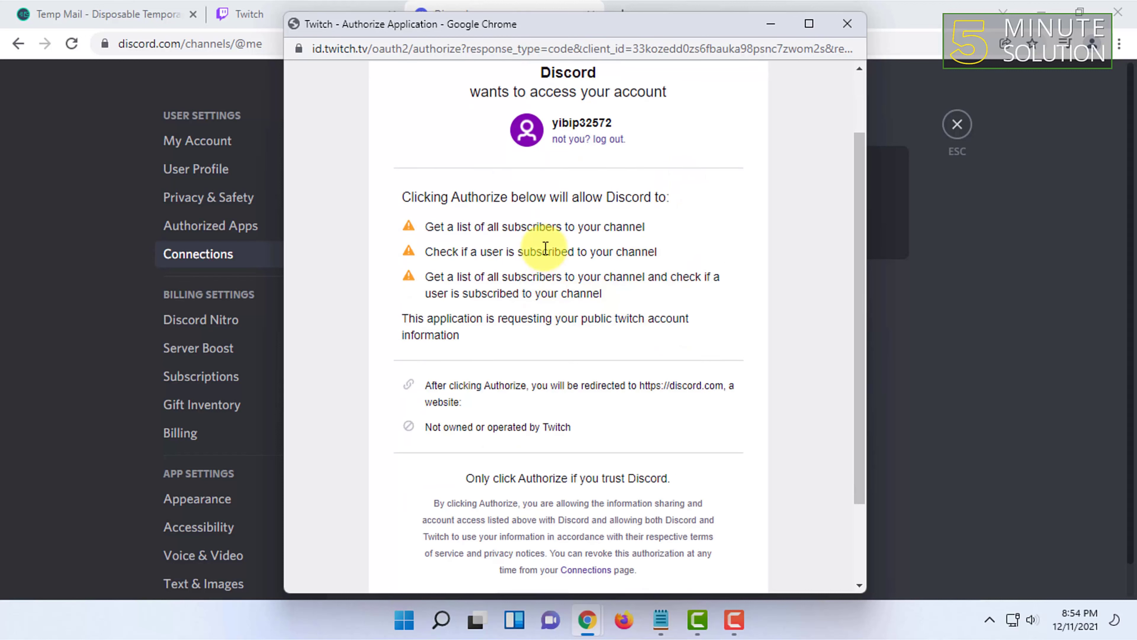
pyautogui.scroll(-3)
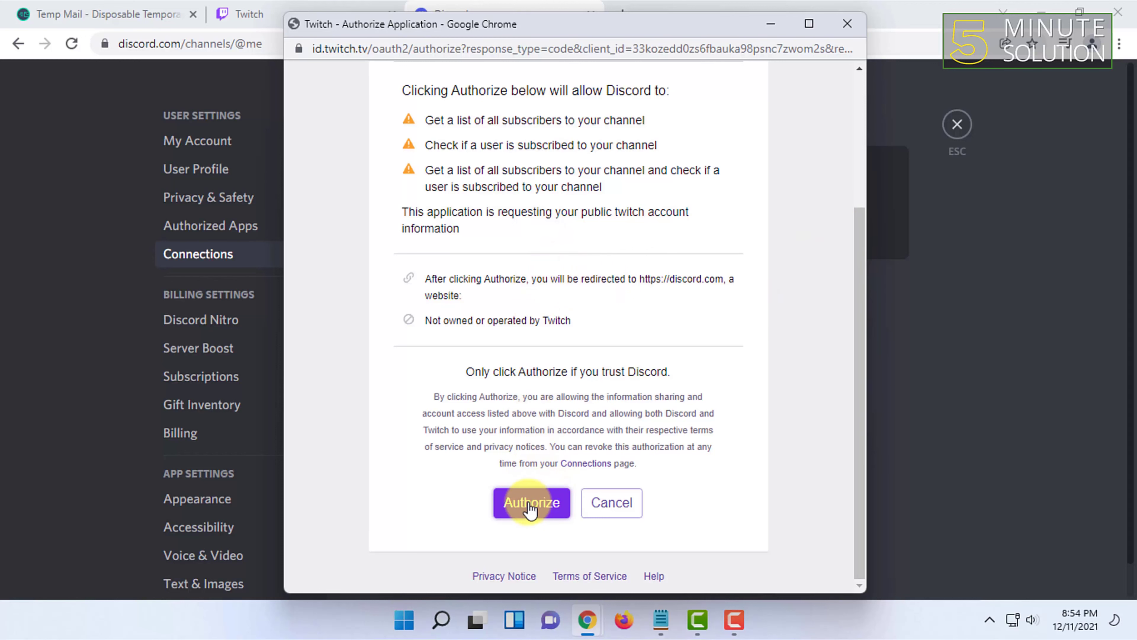
pyautogui.click(530, 503)
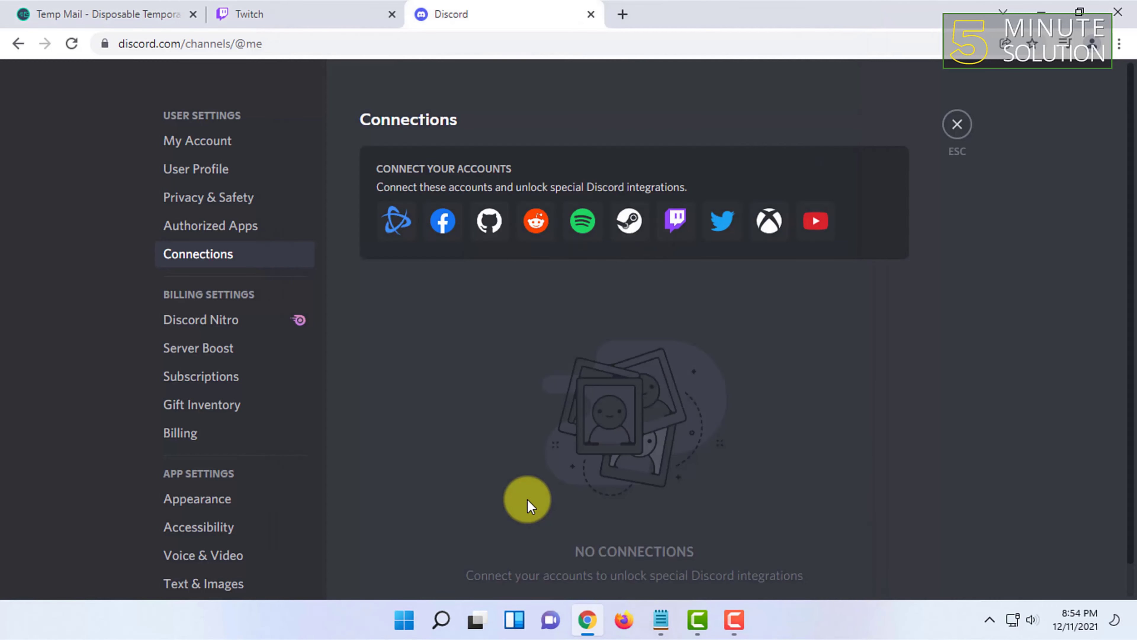
# Verify the Twitch account now appears linked on Discord's Connections page
pyautogui.click(674, 221)
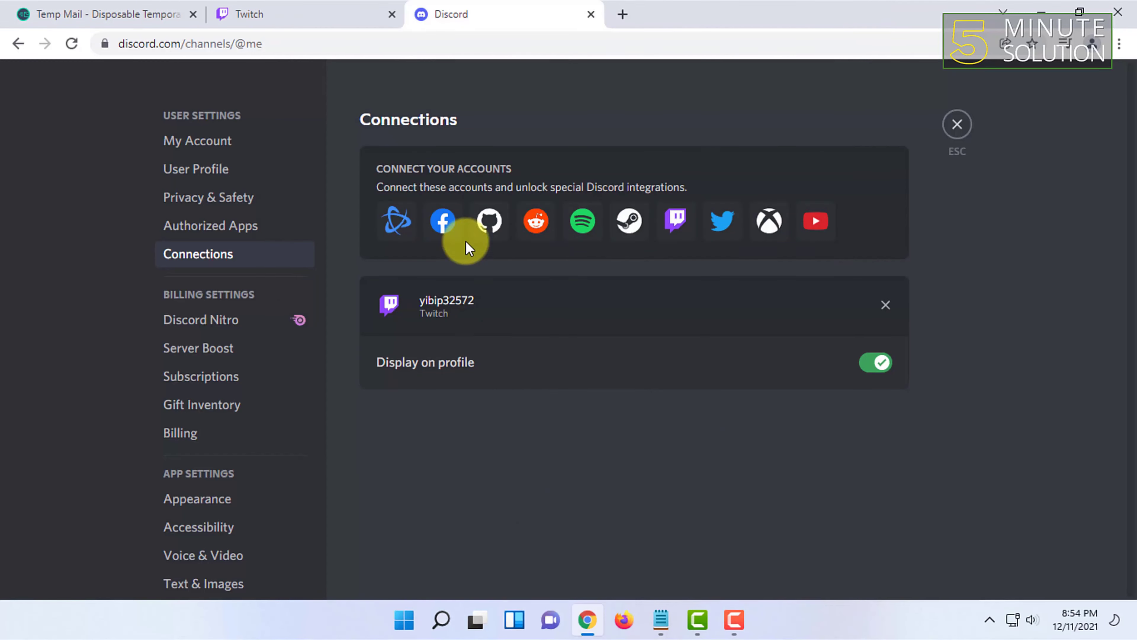
pyautogui.moveTo(490, 330)
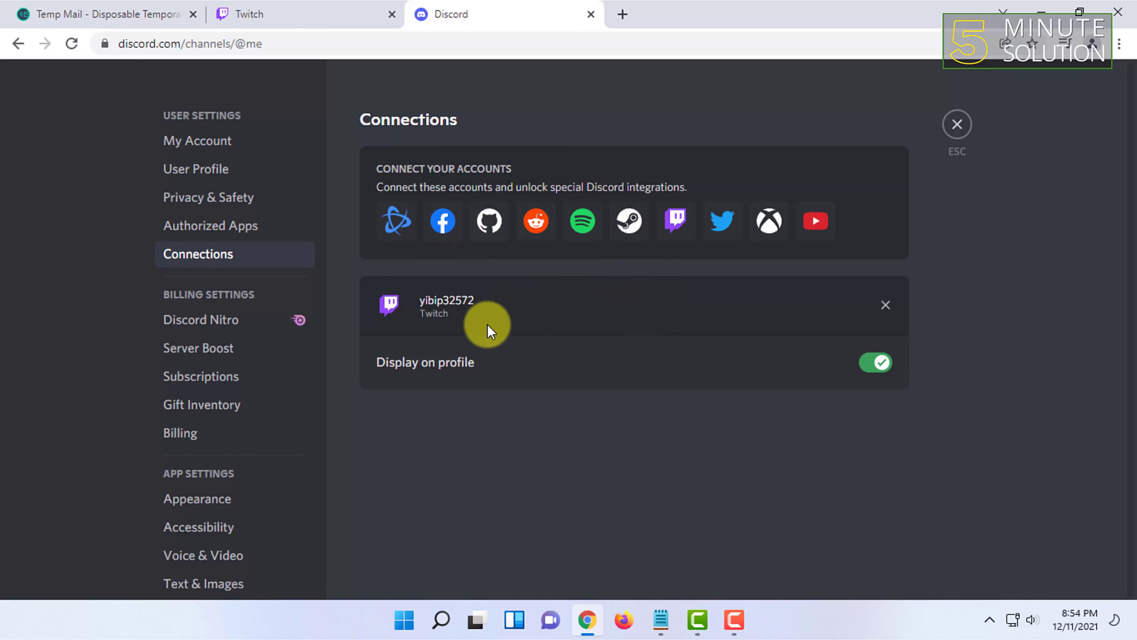
pyautogui.moveTo(637, 317)
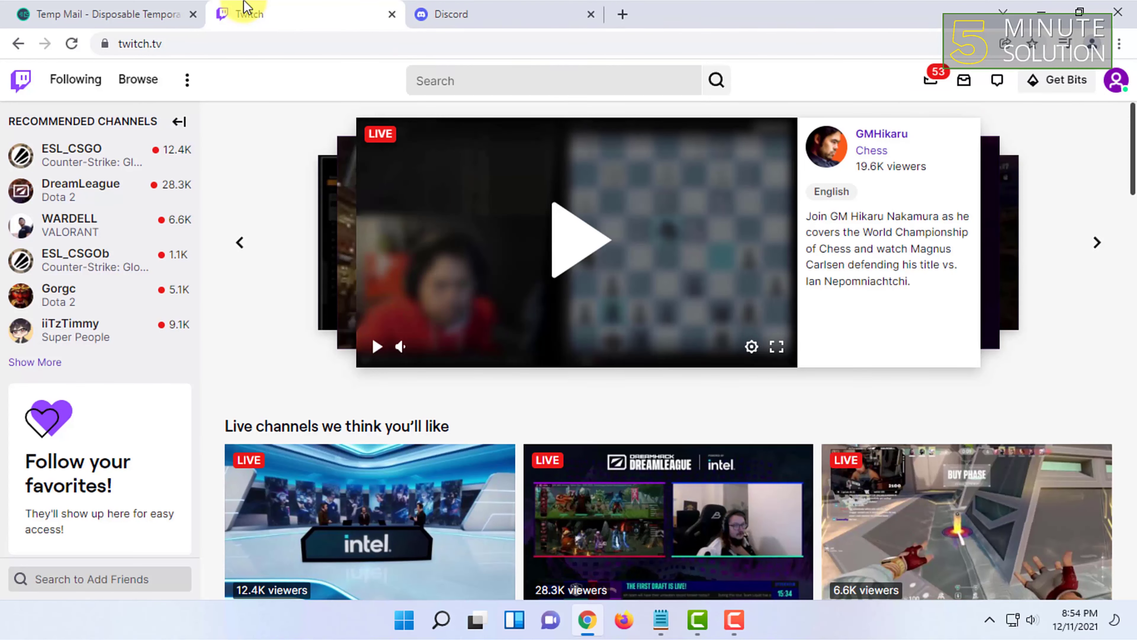
pyautogui.moveTo(1116, 83)
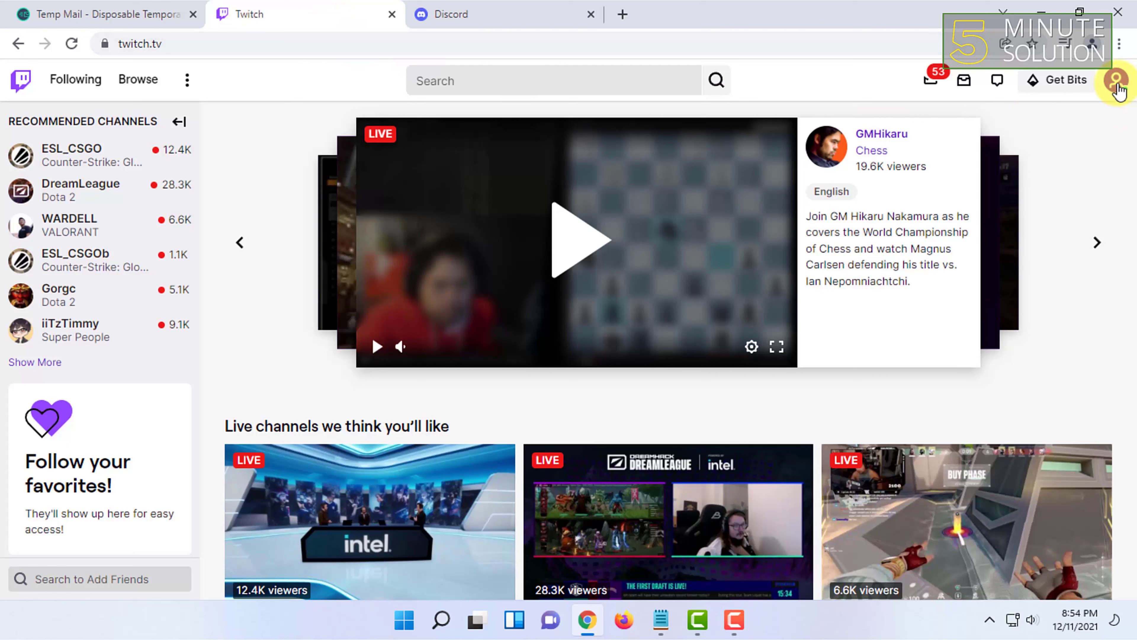
pyautogui.moveTo(1116, 84)
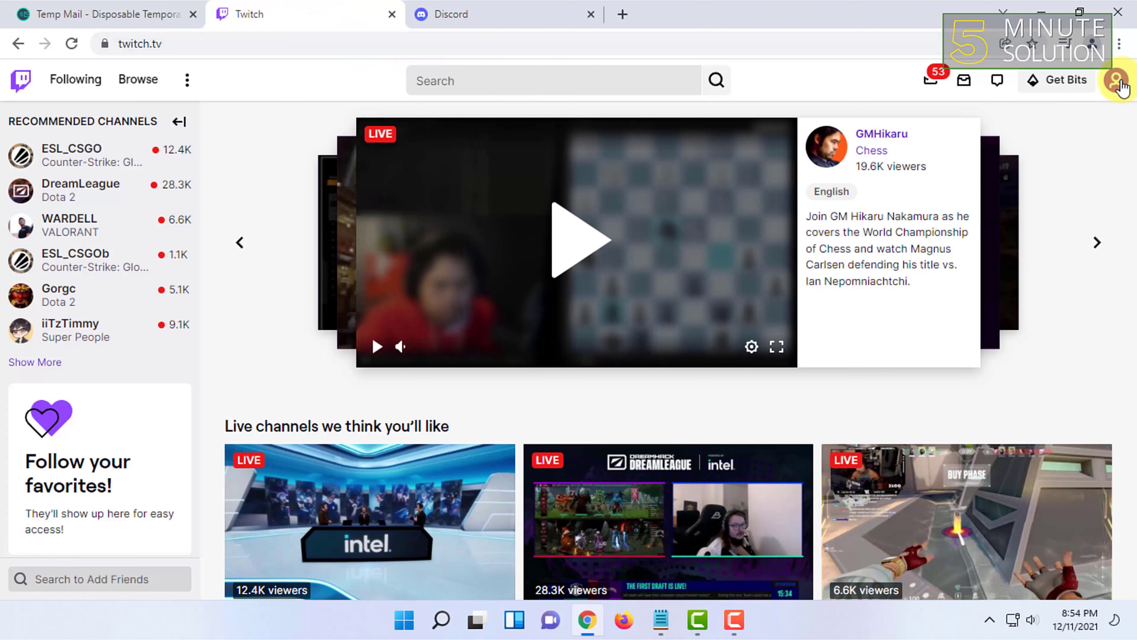
pyautogui.click(1116, 81)
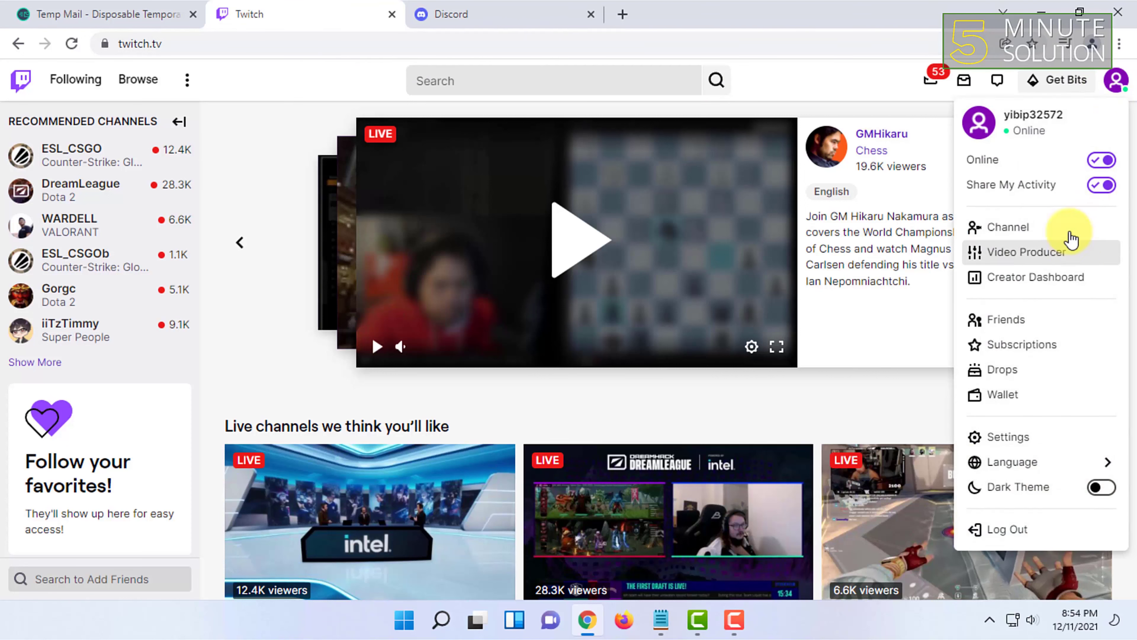
pyautogui.moveTo(1019, 440)
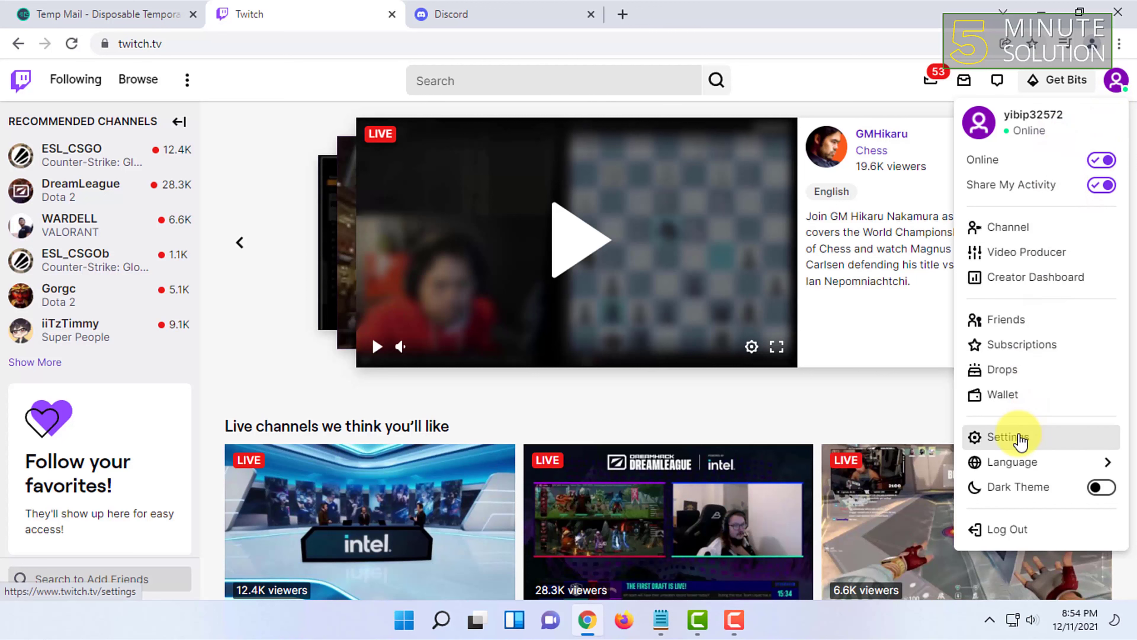
pyautogui.click(1009, 437)
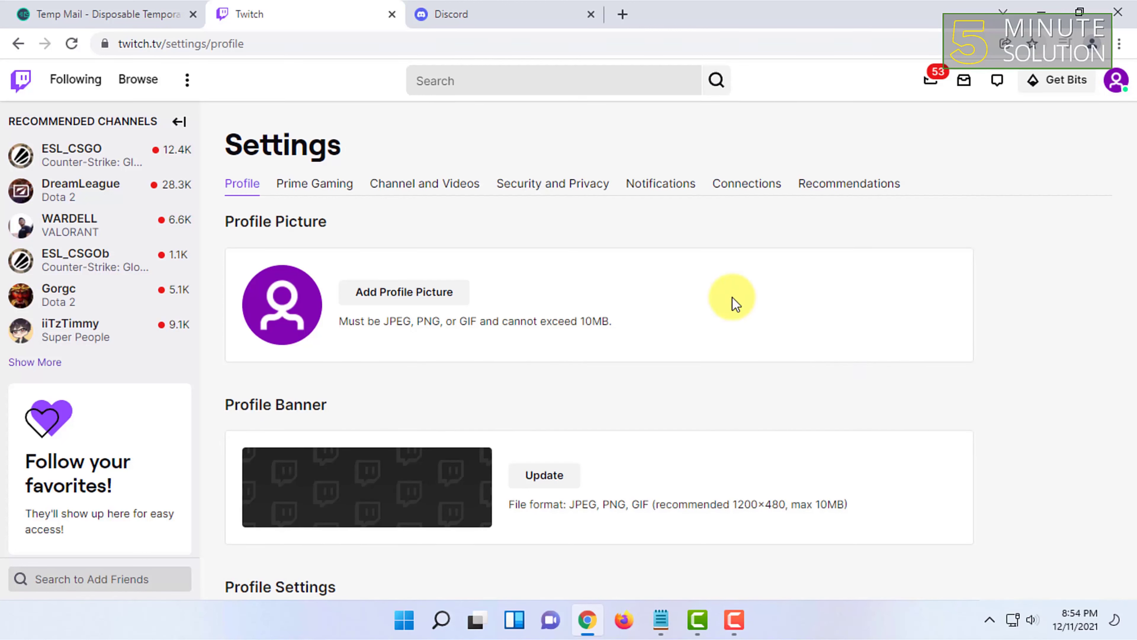
pyautogui.moveTo(750, 191)
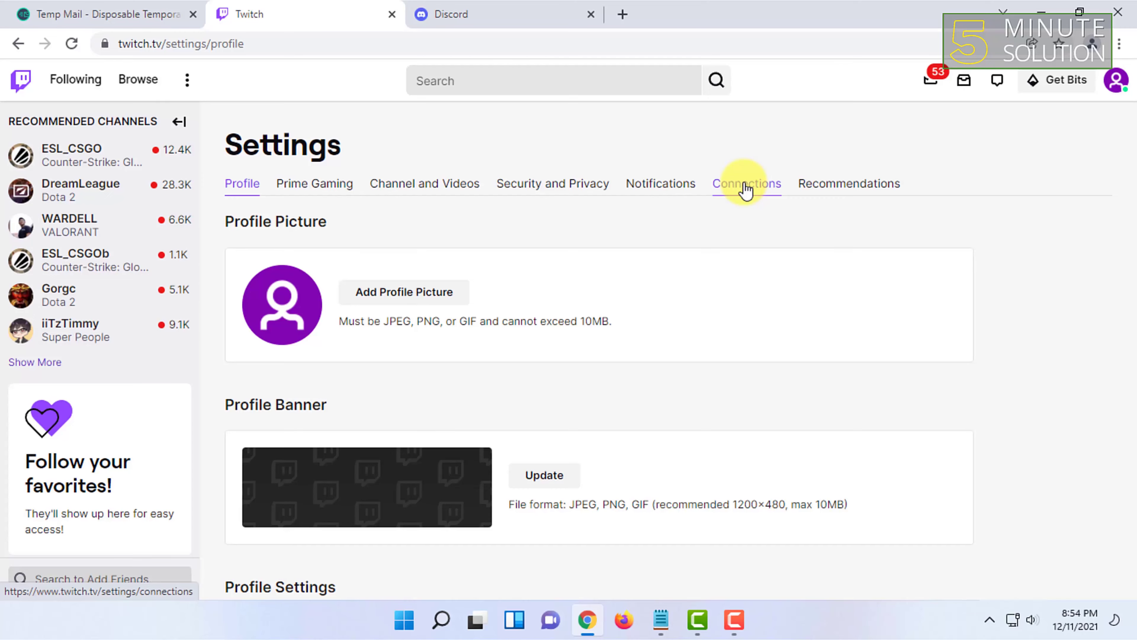
# View Twitch Settings > Connections, where Discord shows under Other Connections as connected
pyautogui.click(747, 184)
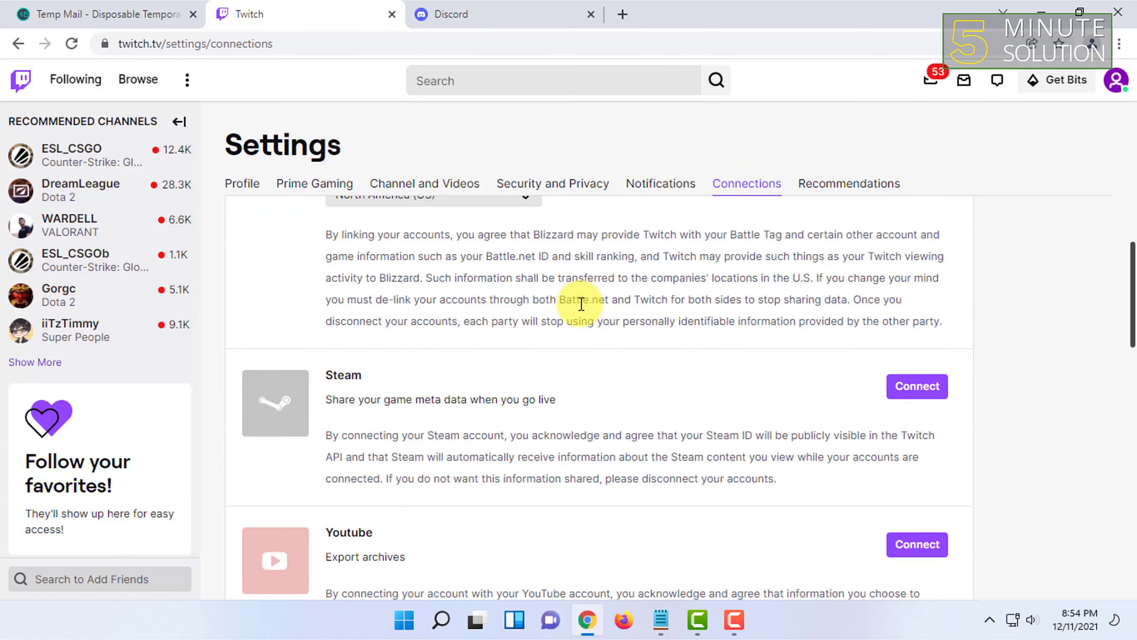
pyautogui.scroll(-3)
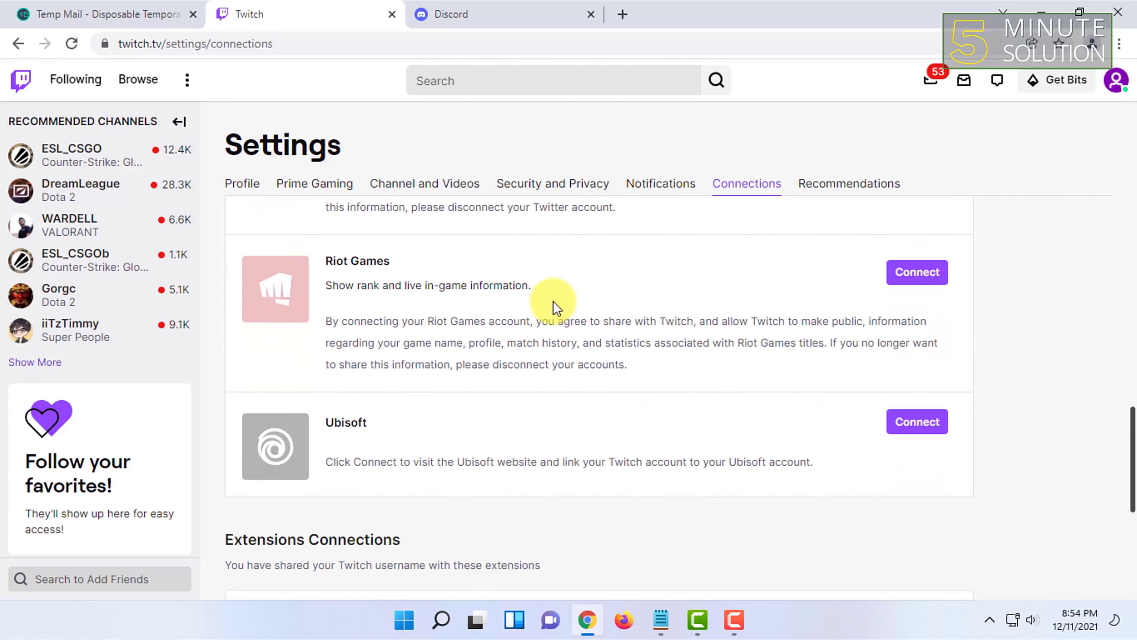
pyautogui.scroll(-3)
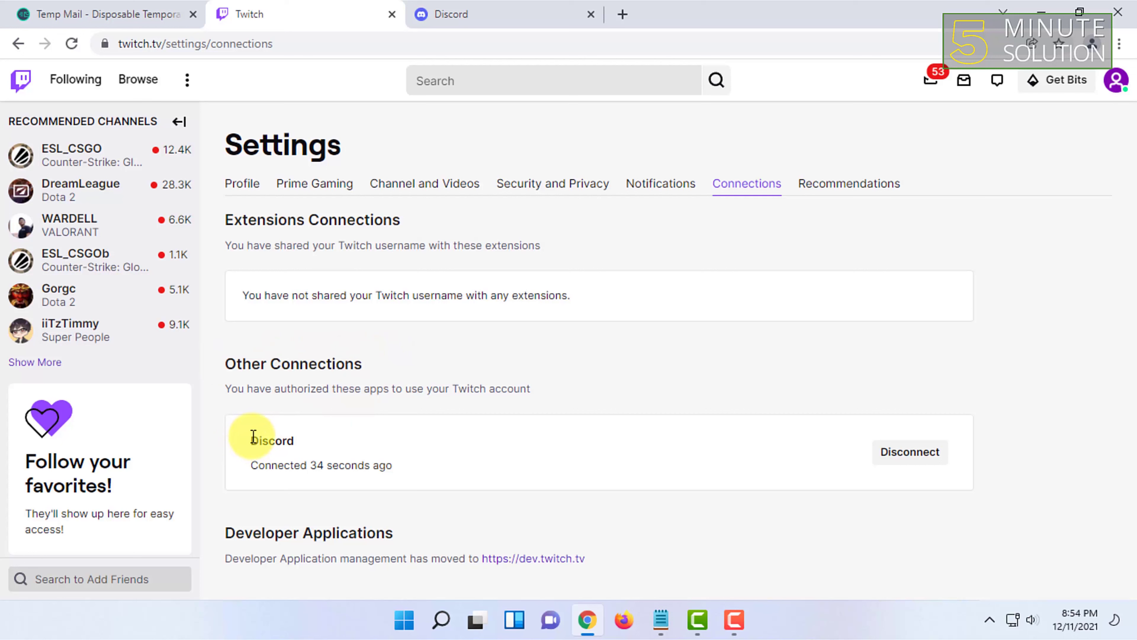
pyautogui.doubleClick(272, 440)
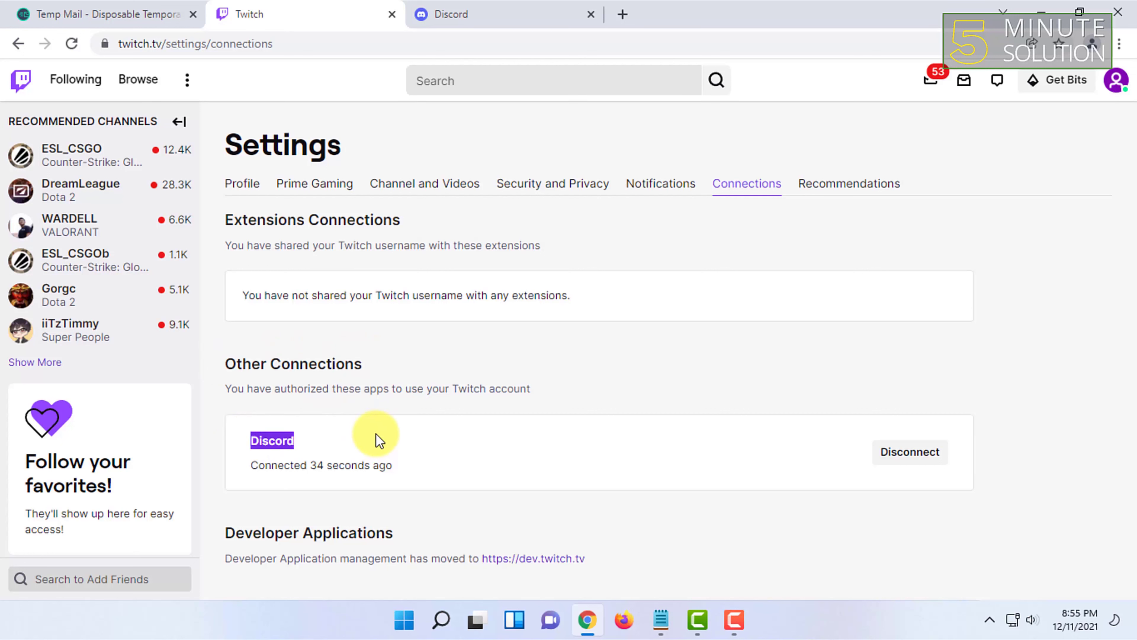
pyautogui.moveTo(415, 371)
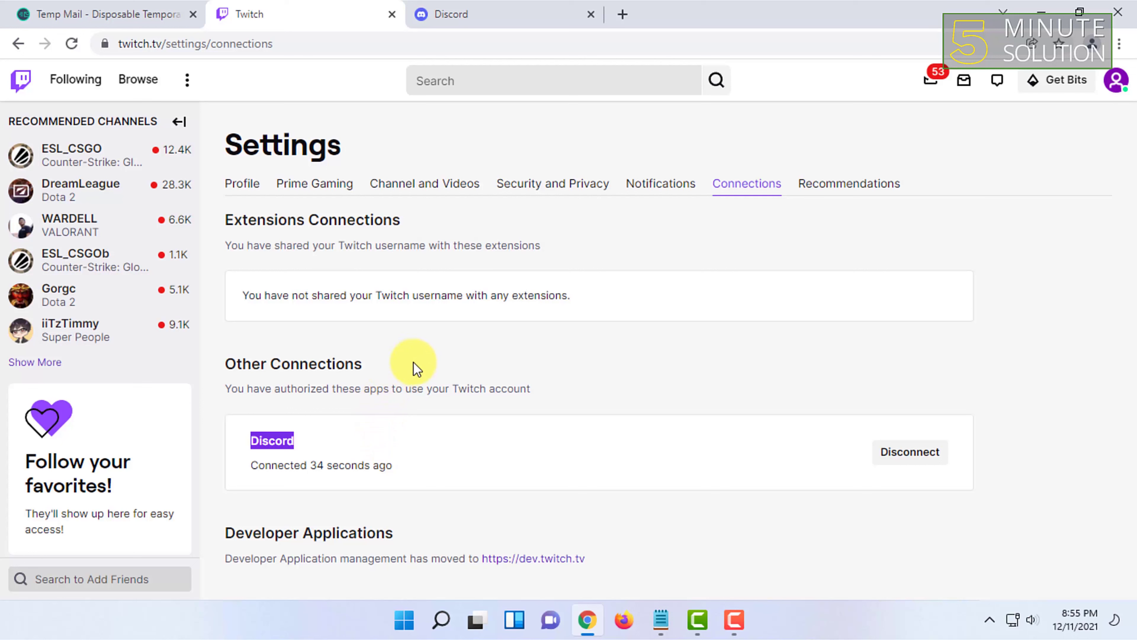
pyautogui.moveTo(422, 341)
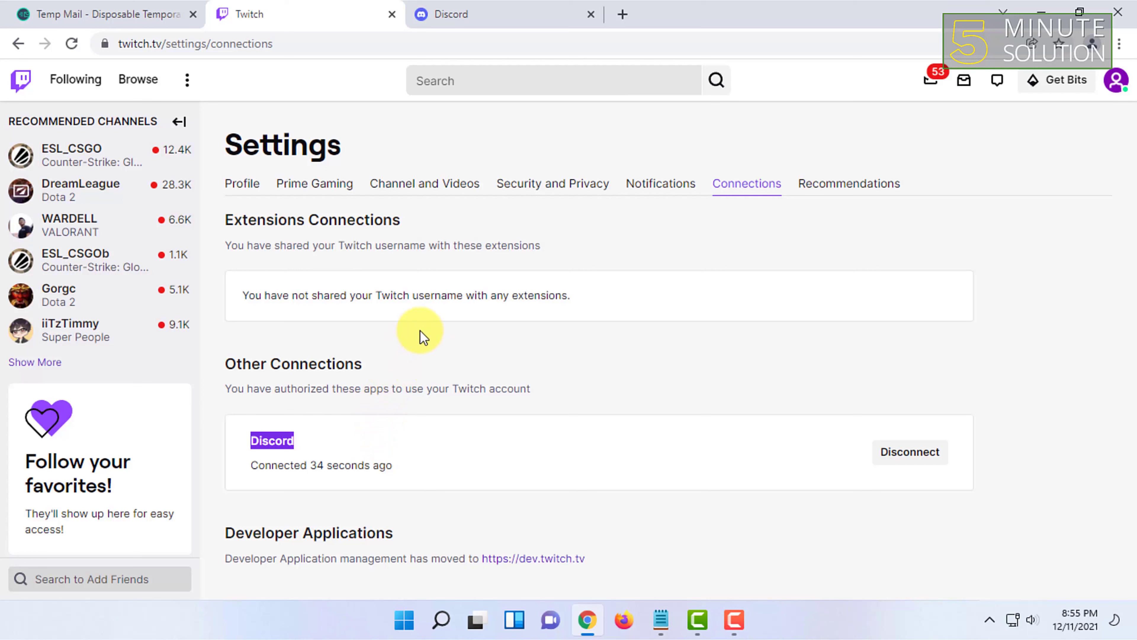